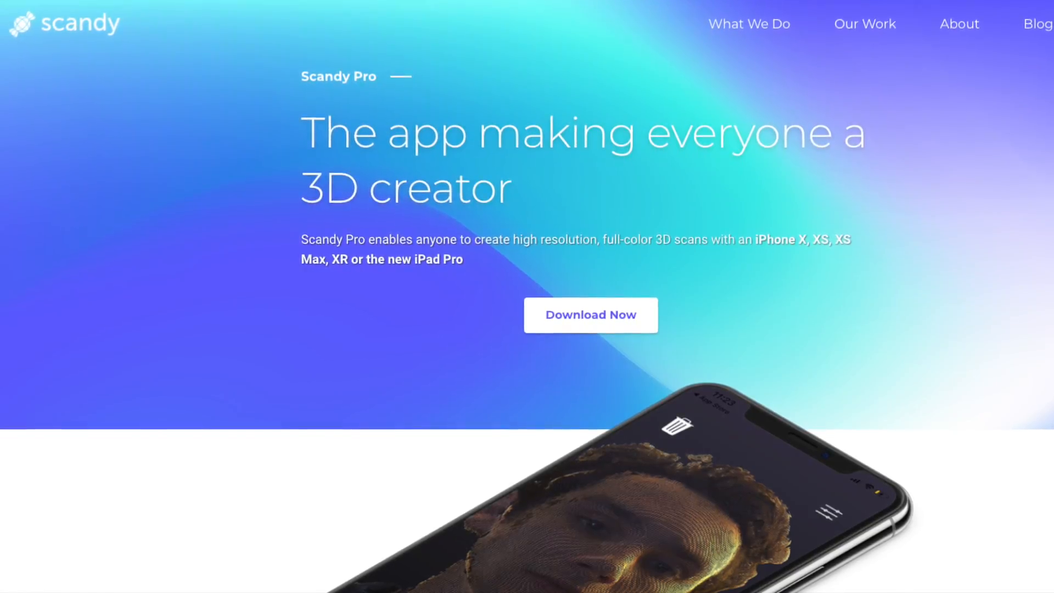
- Scan the cat figurine on the turntable in Scandy Pro until the colour model is complete
{"action": "scroll", "scroll_direction": "down", "scroll_amount": 3}
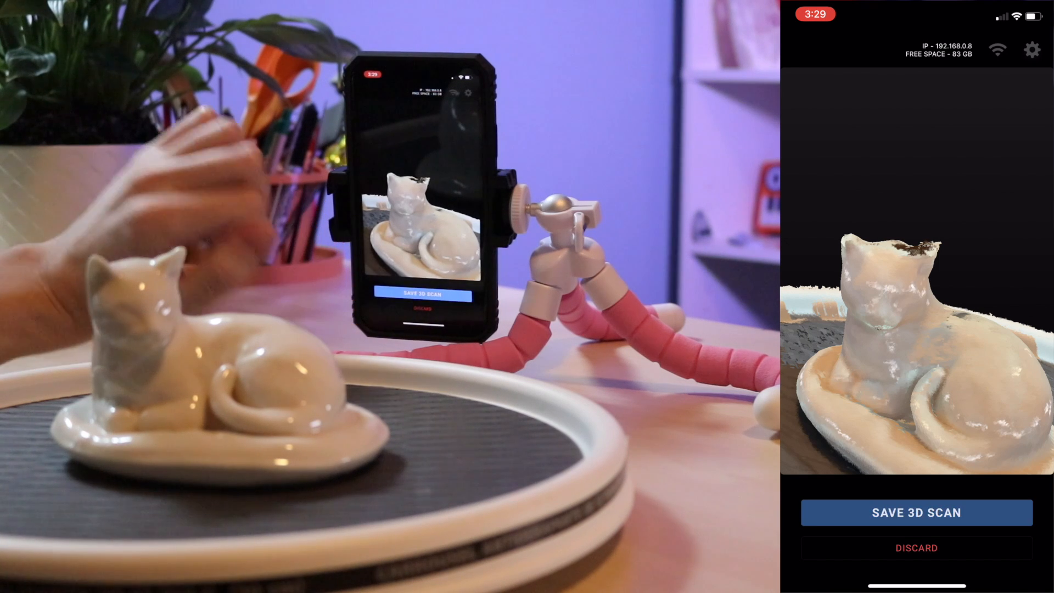
- Save the scan, switch Render Mode to Monochrome and show the Mesh Info cleanup options
{"action": "left_click", "coordinate": [915, 512]}
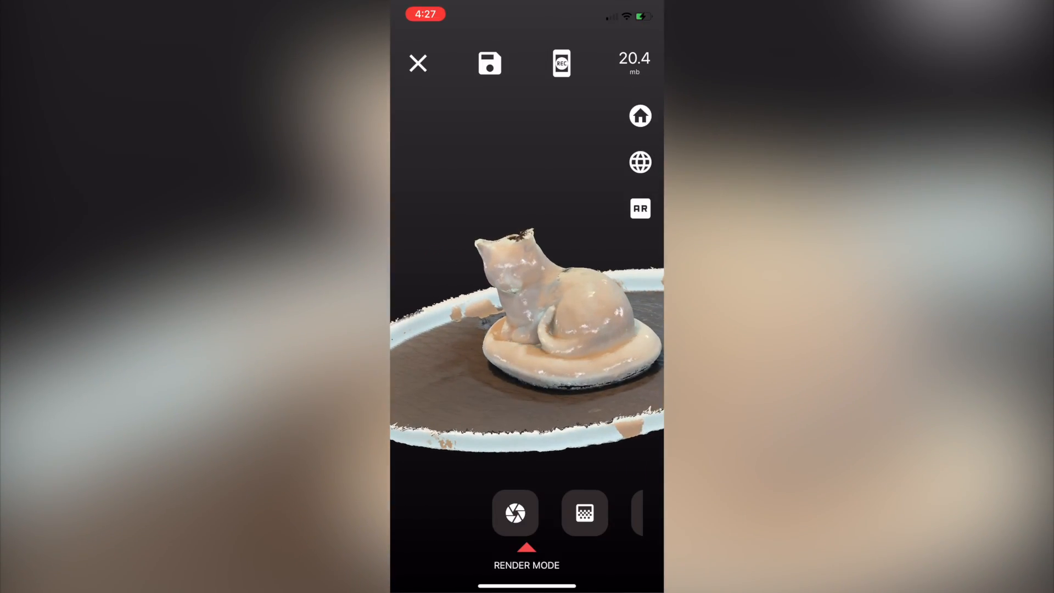
{"action": "left_click", "coordinate": [639, 162]}
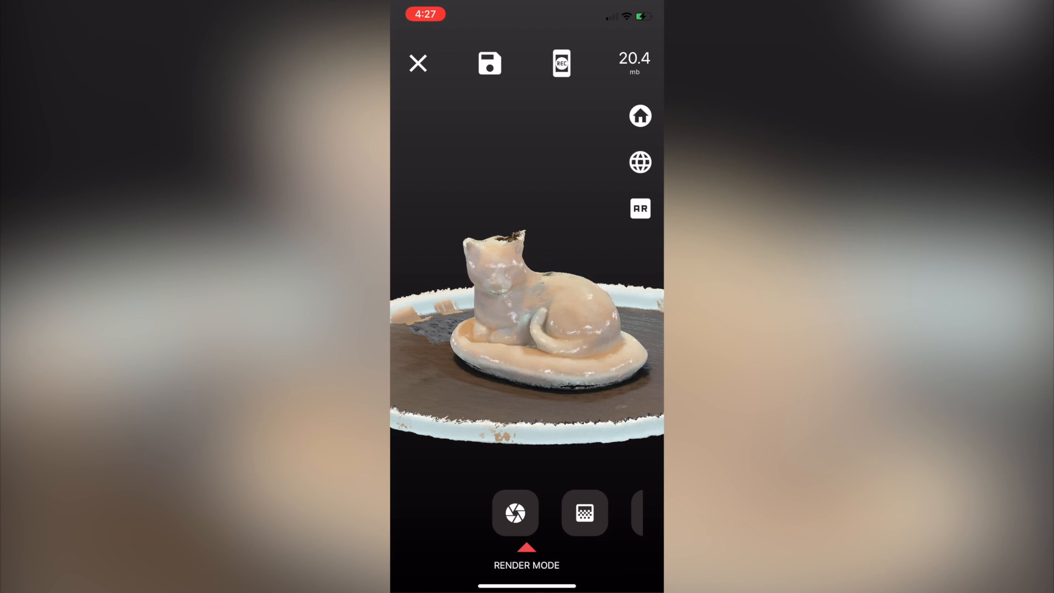
{"action": "left_click", "coordinate": [514, 513]}
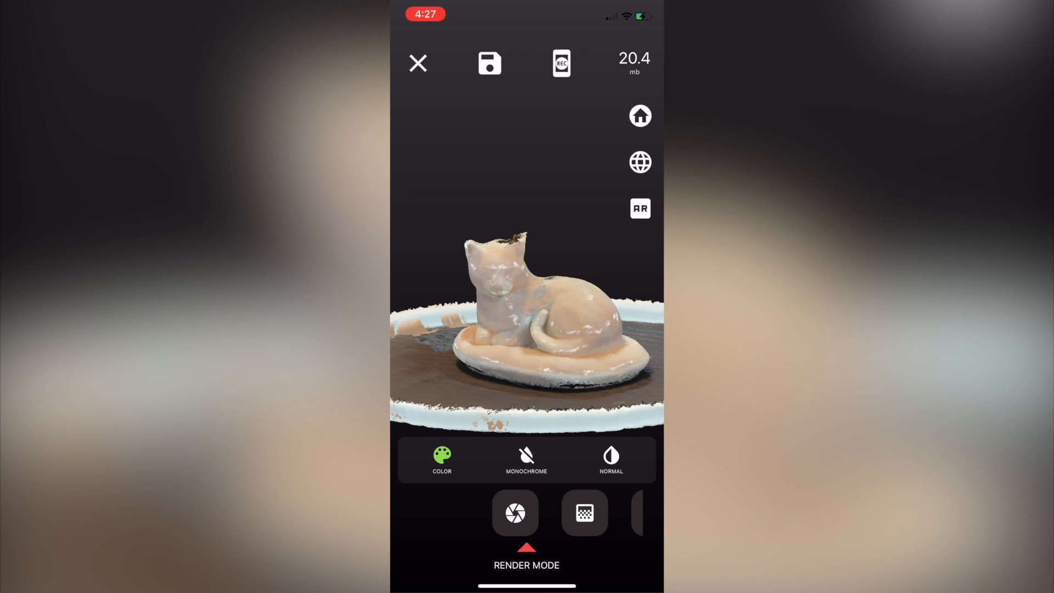
{"action": "left_click", "coordinate": [526, 460]}
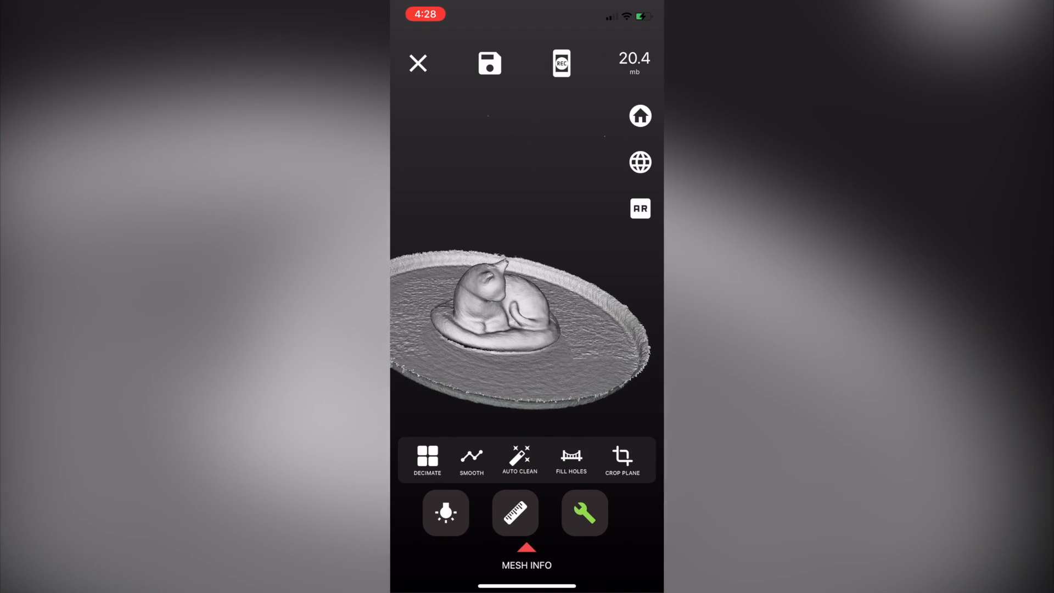
{"action": "left_click", "coordinate": [621, 460]}
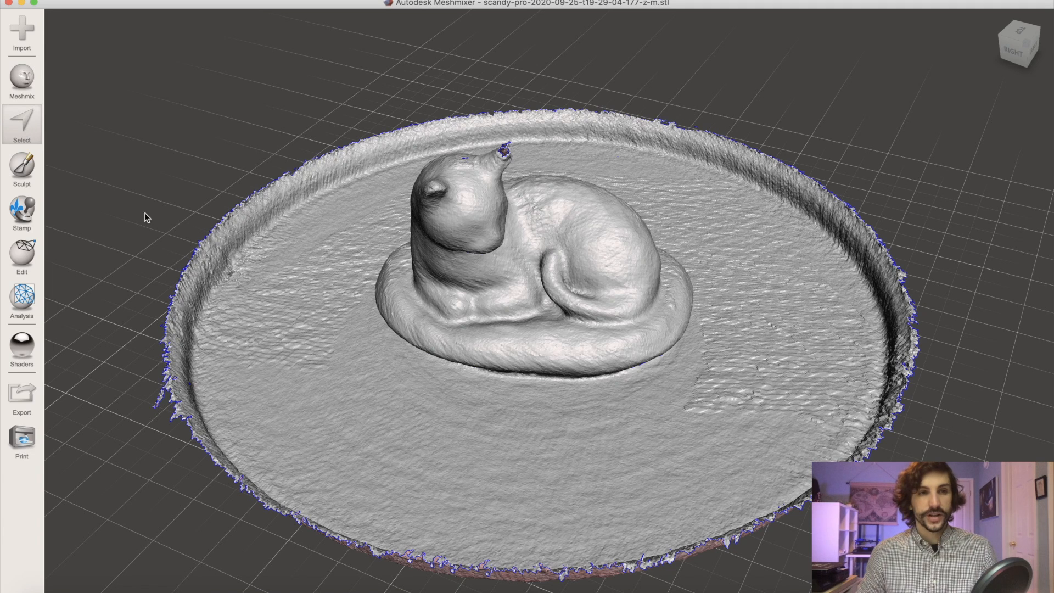
- Select the turntable surface faces around the cat for deletion
{"action": "left_click", "coordinate": [20, 123]}
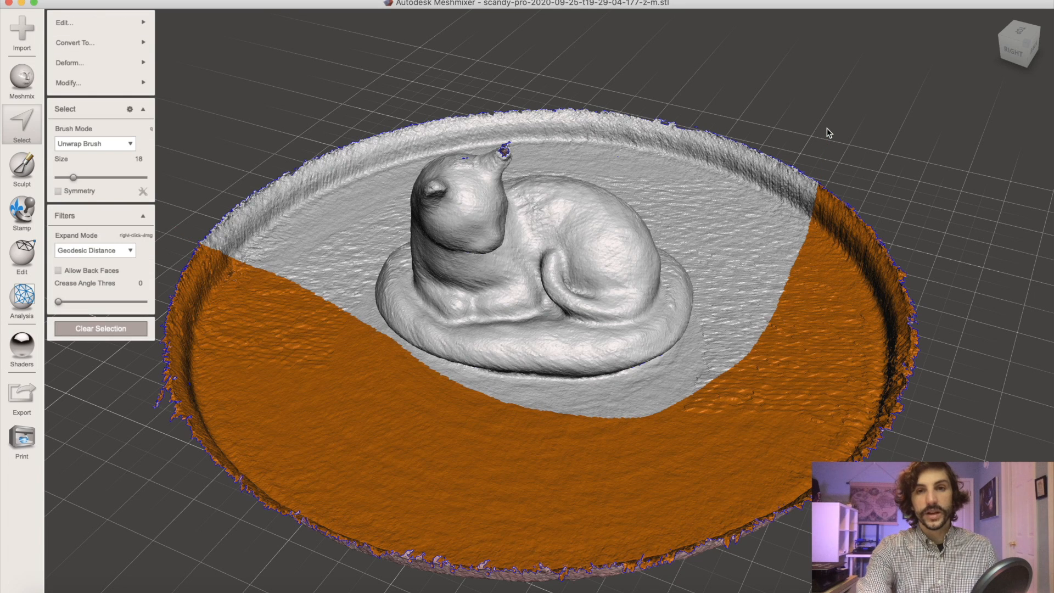
{"action": "mouse_move", "coordinate": [936, 227]}
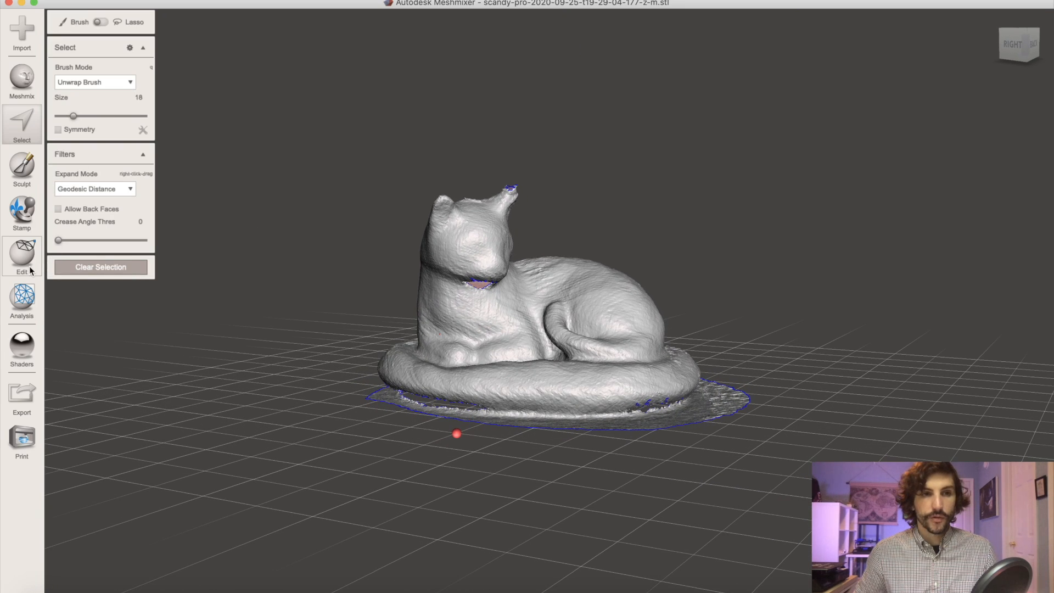
- Start a Plane Cut at the cat's base with Fill Type set to No Fill
{"action": "left_click", "coordinate": [21, 259]}
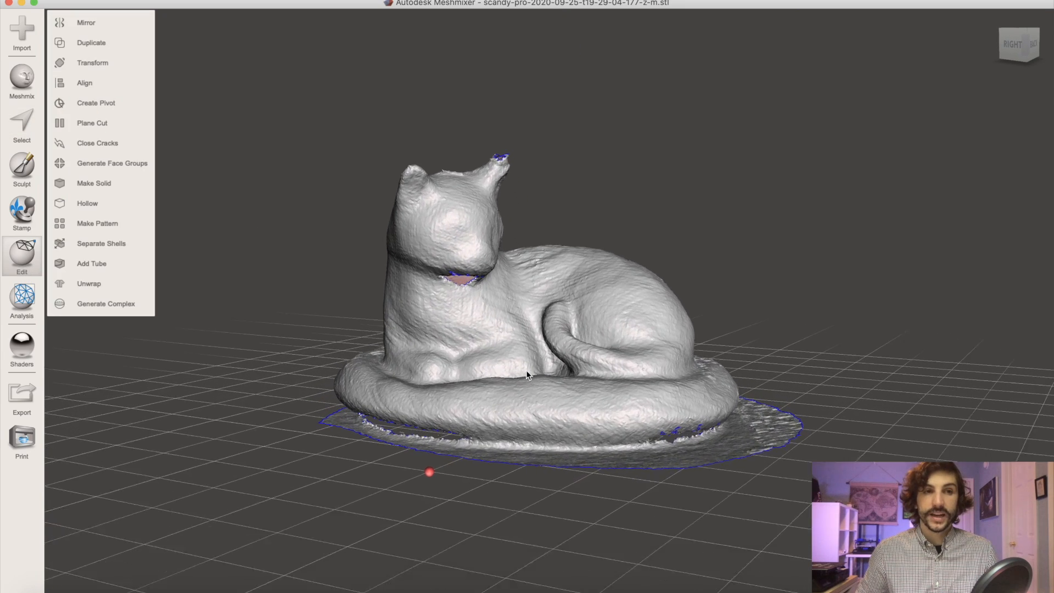
{"action": "left_click", "coordinate": [92, 122]}
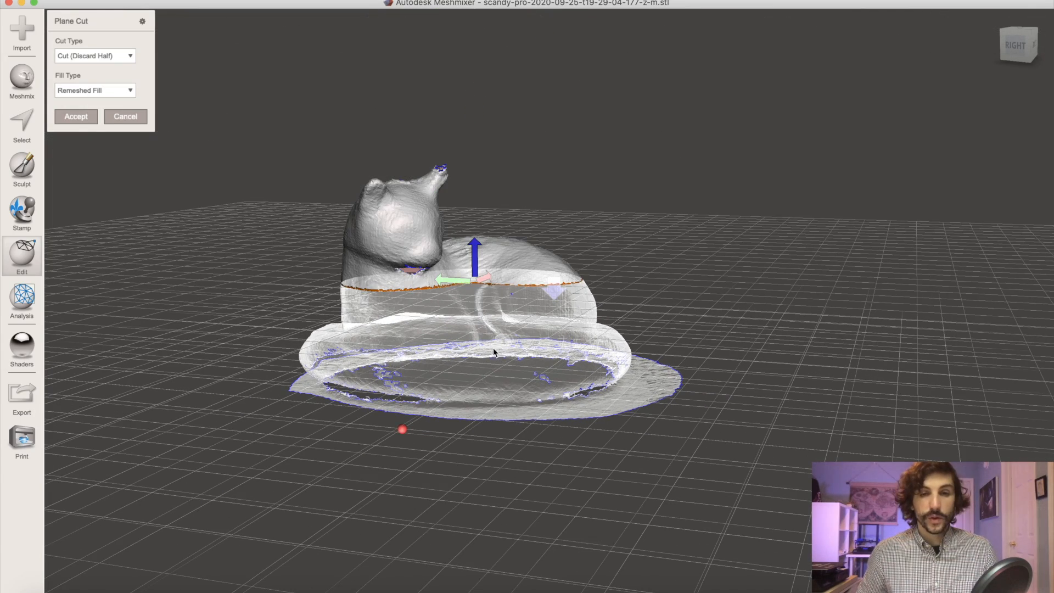
{"action": "left_click", "coordinate": [94, 90]}
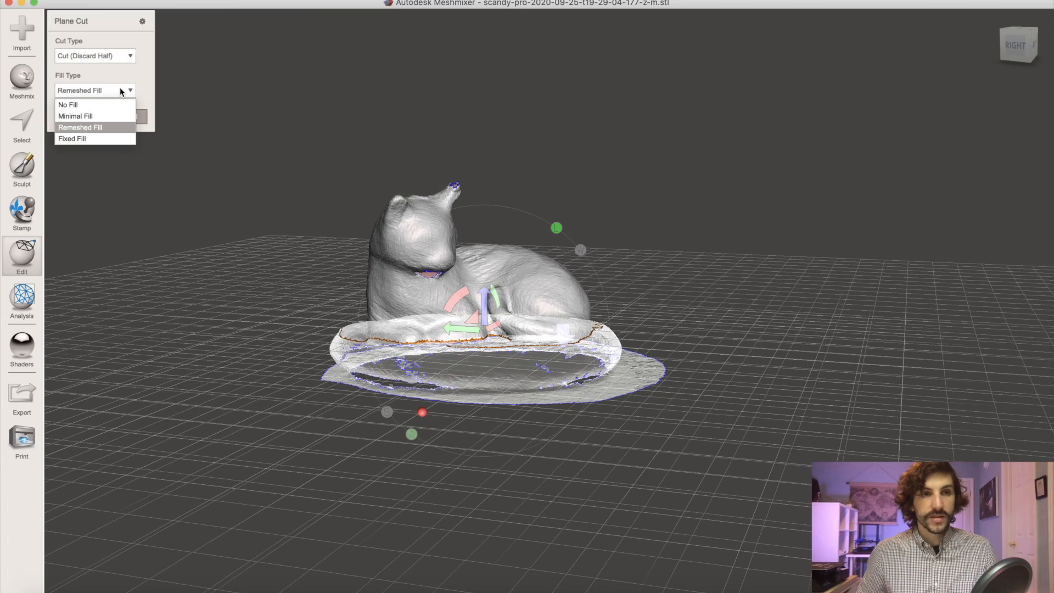
{"action": "left_click", "coordinate": [67, 104]}
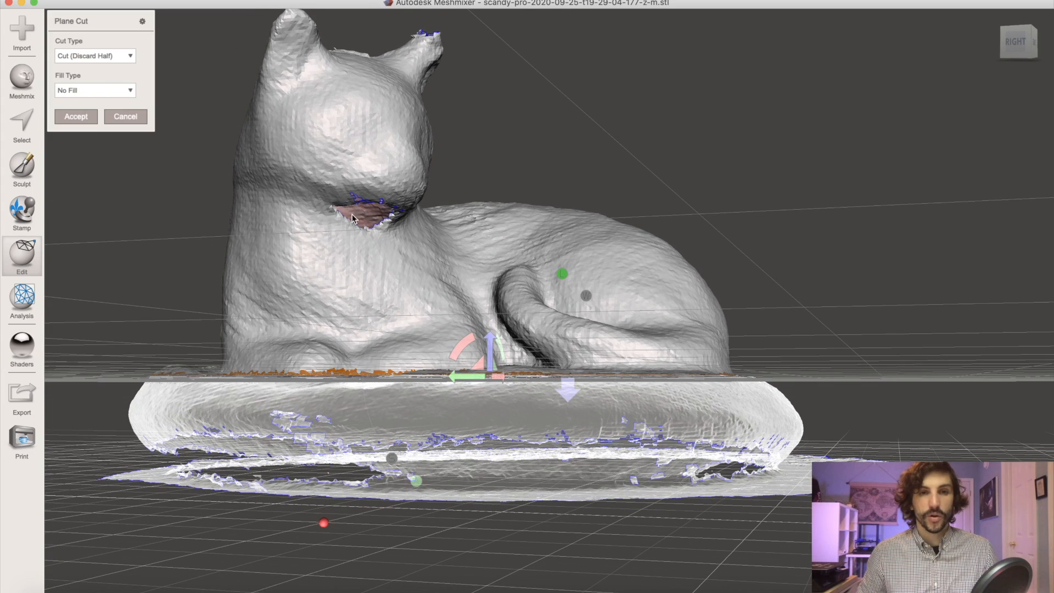
{"action": "mouse_move", "coordinate": [494, 342]}
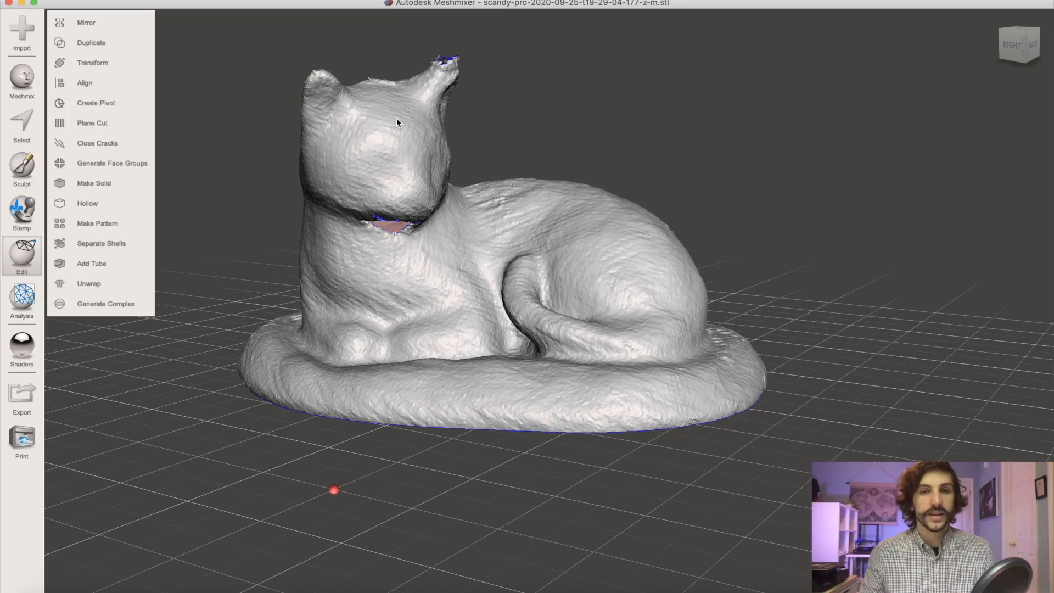
- Smooth the jagged spikes on the ear tip with a sculpt brush
{"action": "scroll", "scroll_direction": "up", "scroll_amount": 3}
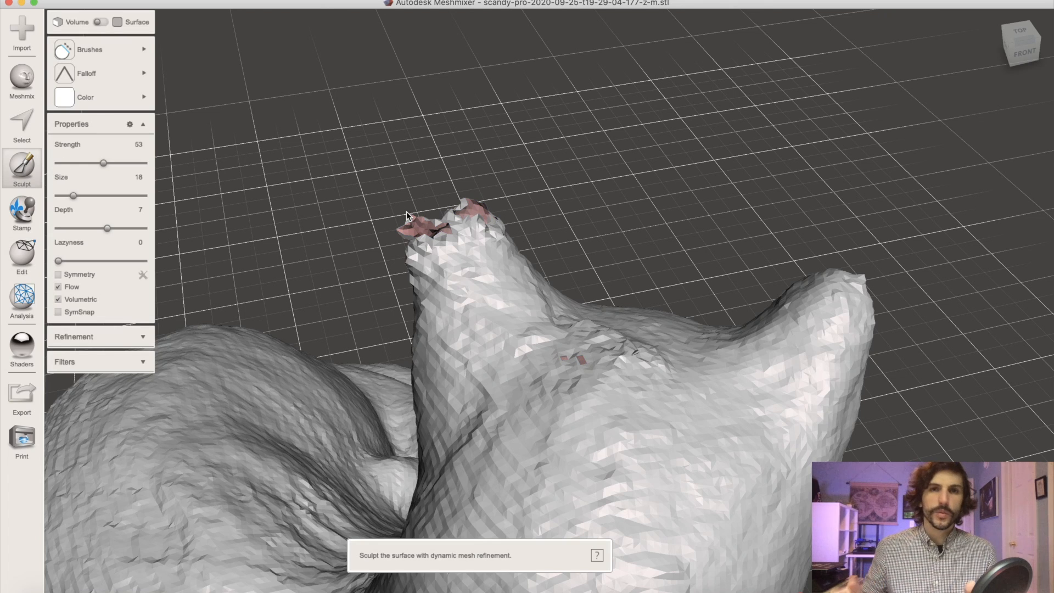
{"action": "mouse_move", "coordinate": [211, 65]}
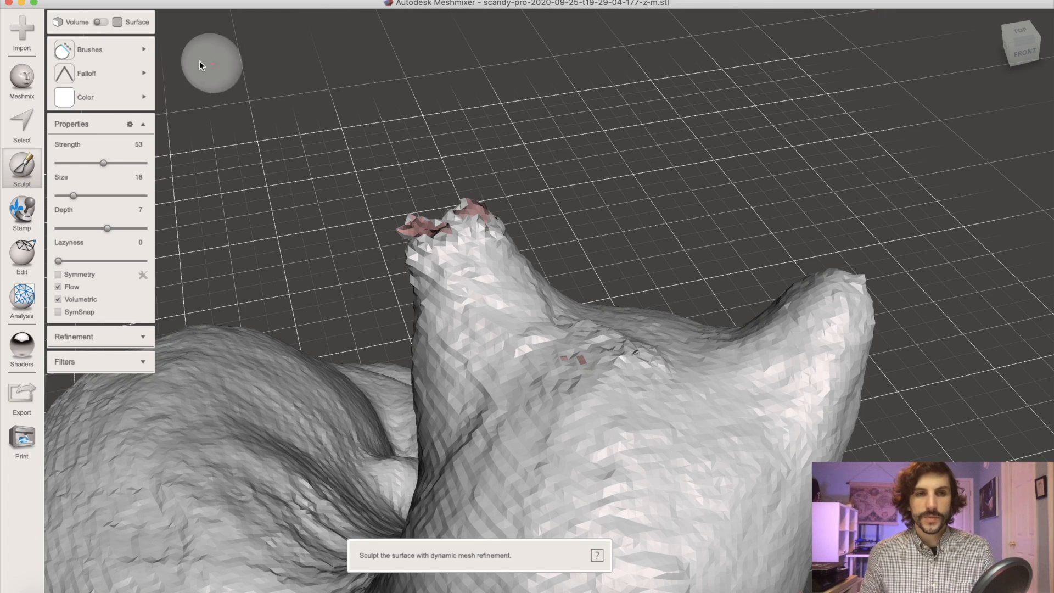
{"action": "mouse_move", "coordinate": [460, 172]}
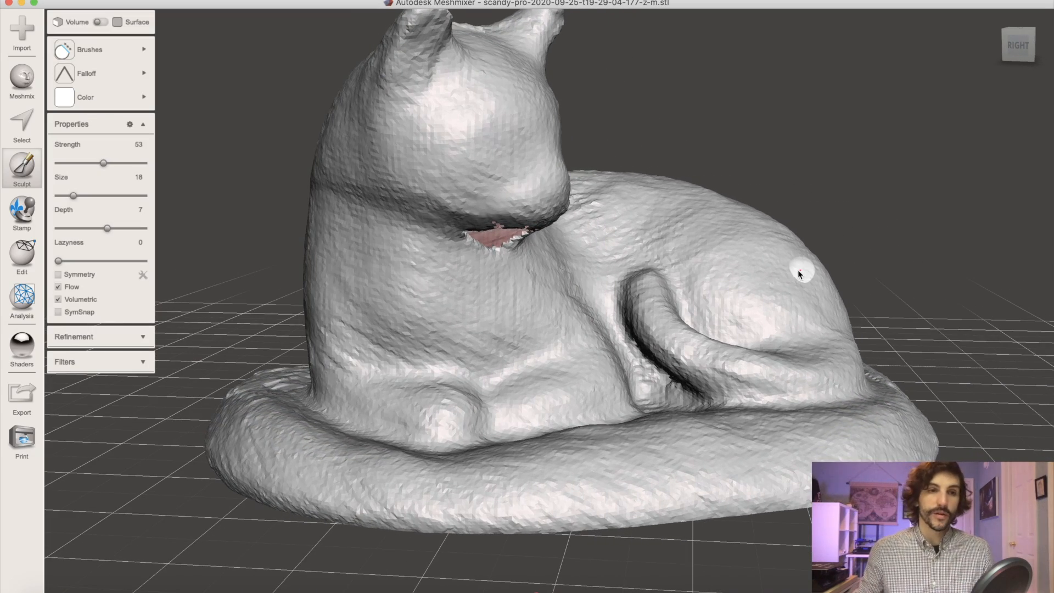
- Run Auto Repair All from the Analysis Inspector and accept saving the model after the crash
{"action": "left_click", "coordinate": [22, 302]}
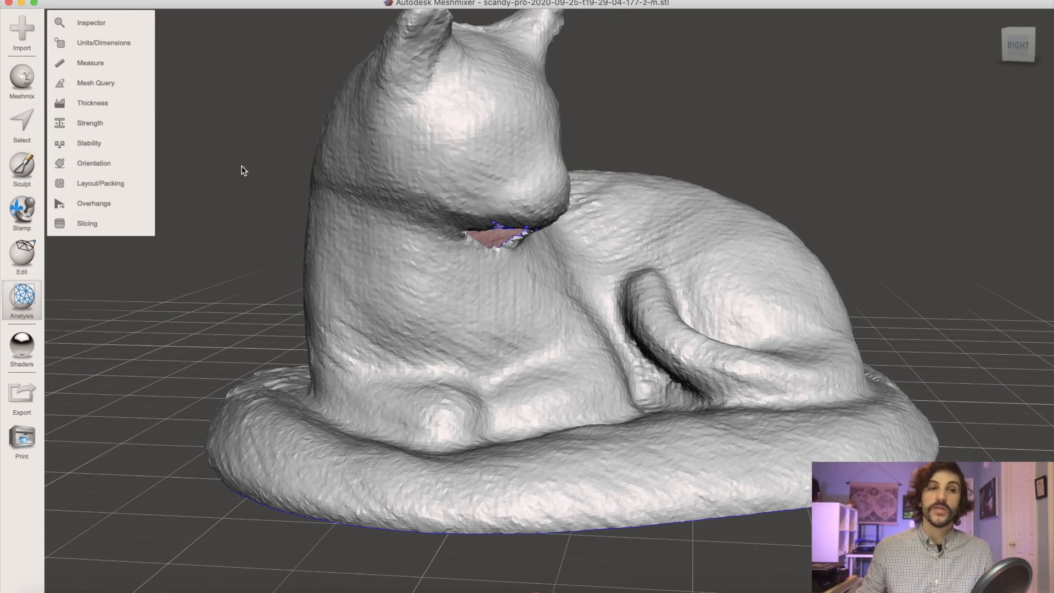
{"action": "left_click", "coordinate": [91, 21]}
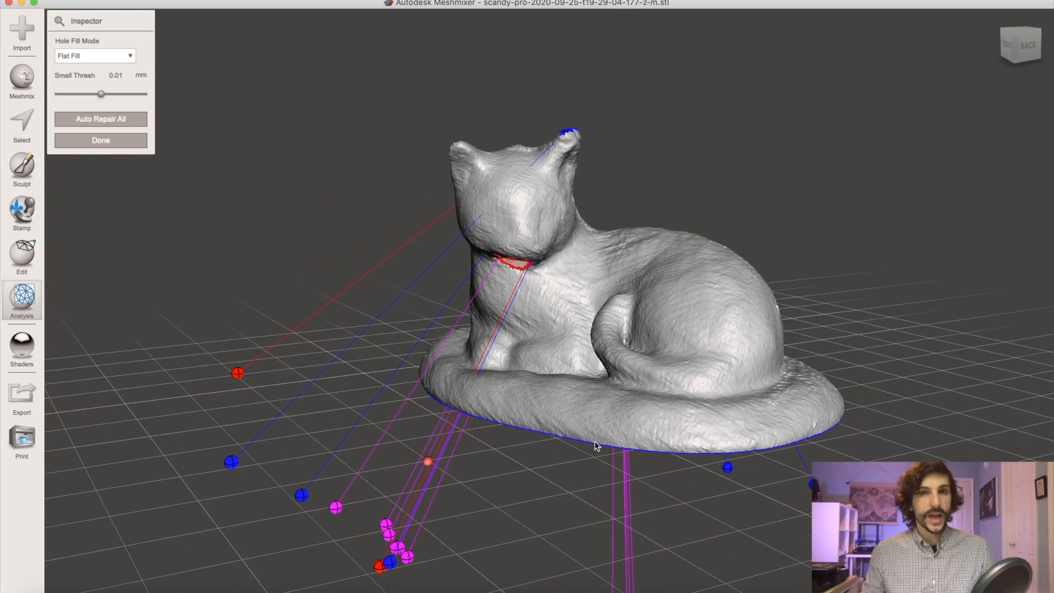
{"action": "mouse_move", "coordinate": [101, 118]}
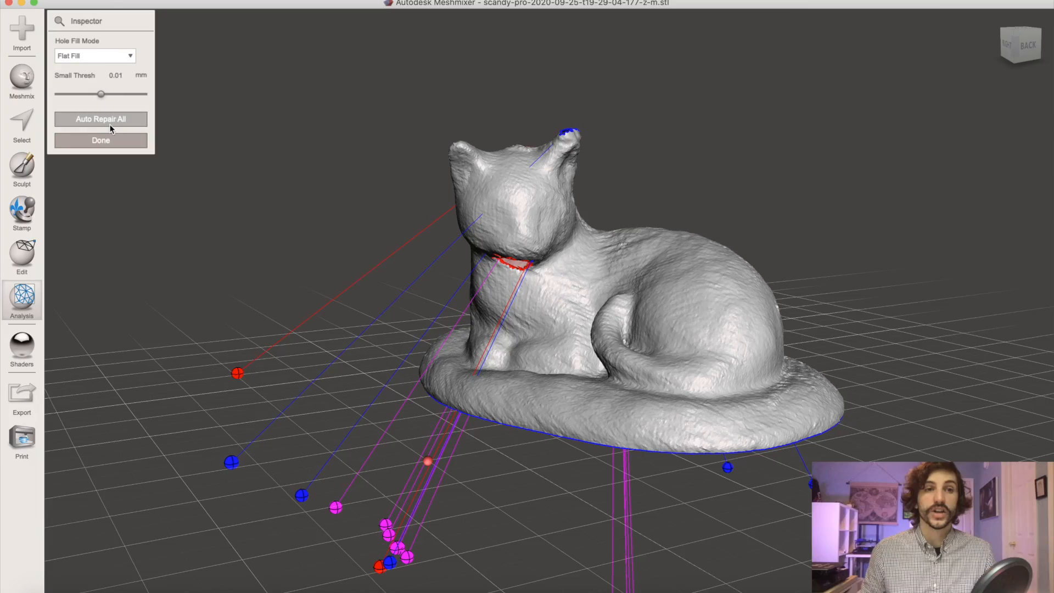
{"action": "left_click", "coordinate": [100, 118]}
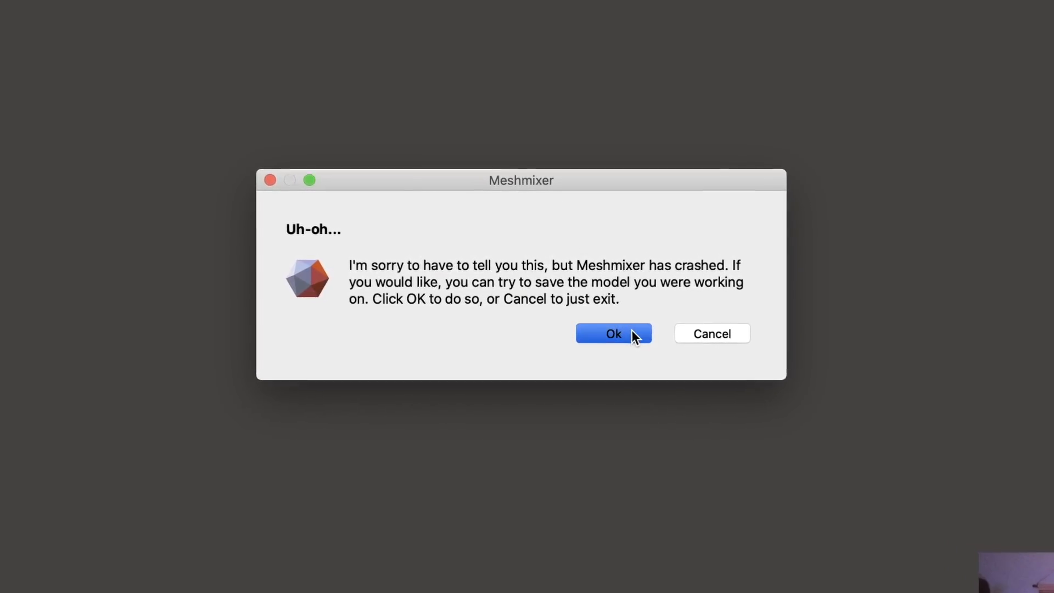
{"action": "left_click", "coordinate": [612, 334]}
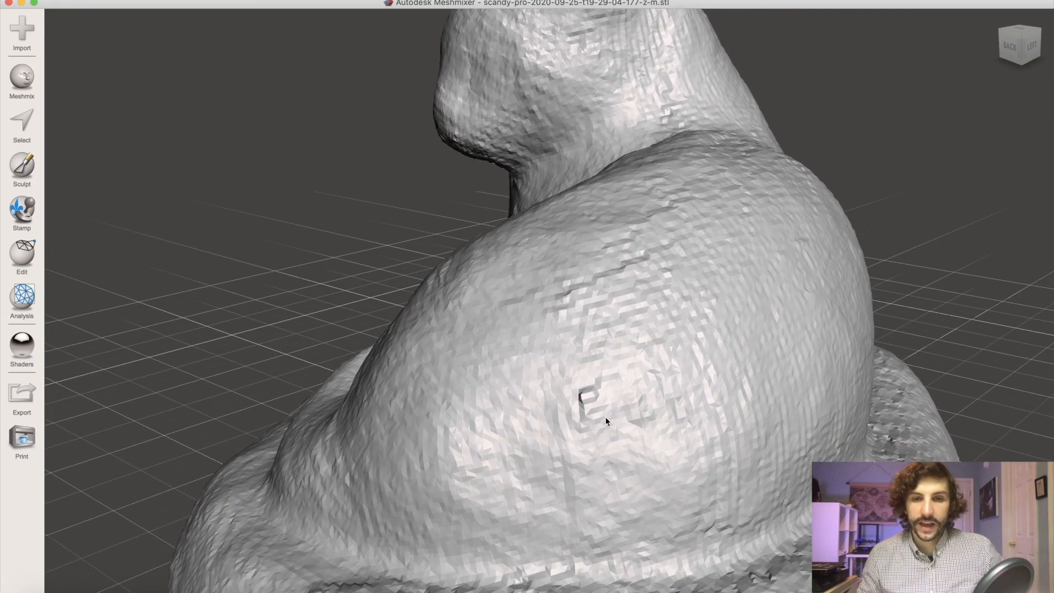
- Zoom to the dent on the back and bring up the Sculpt brushes via Select
{"action": "left_click", "coordinate": [22, 128]}
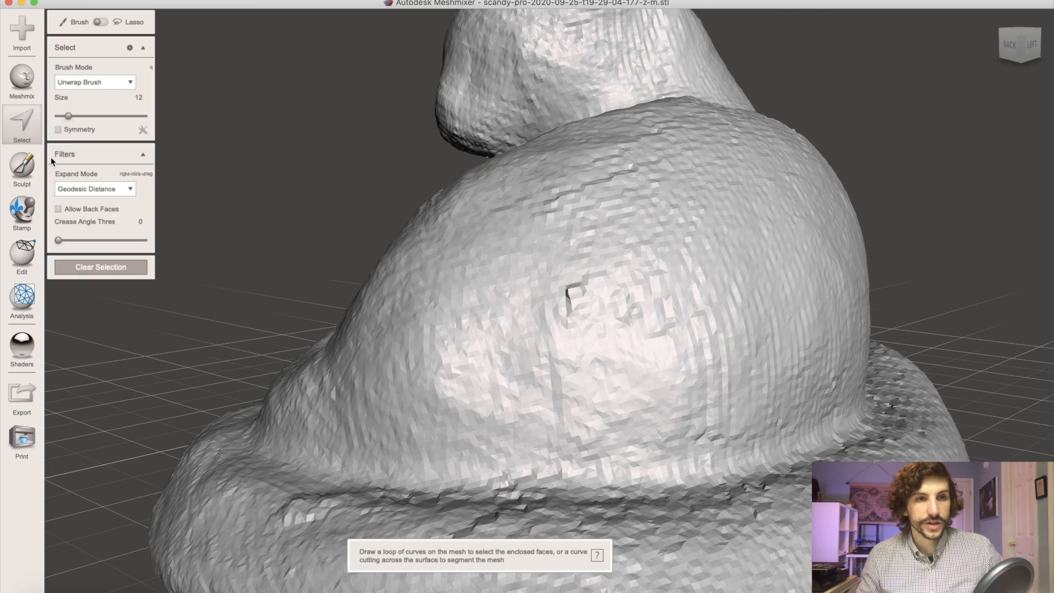
{"action": "left_click", "coordinate": [22, 172]}
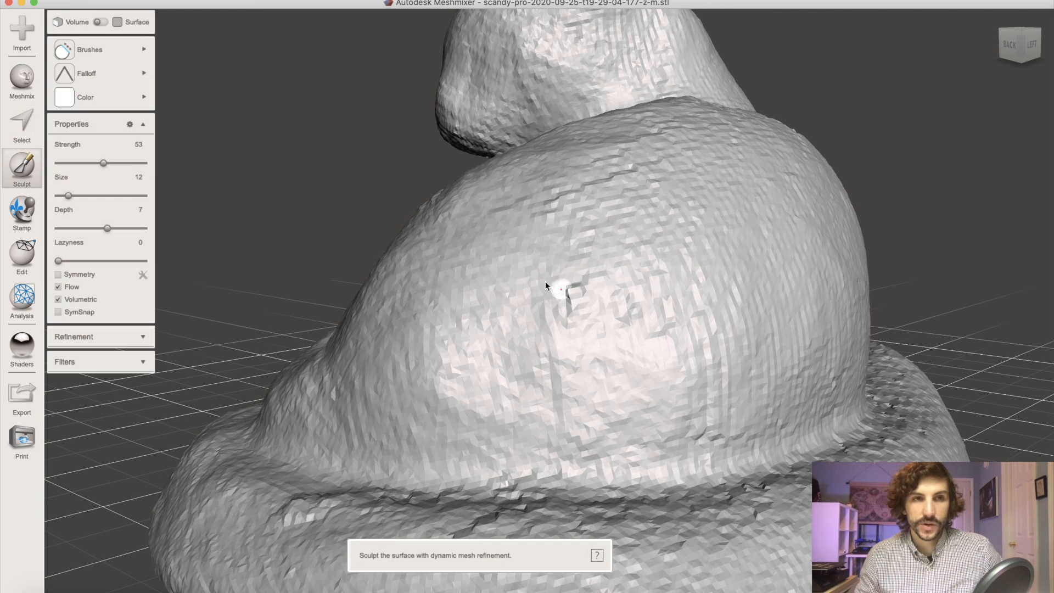
- Brush over the back dent and neck hole with a larger brush and a different Falloff profile
{"action": "left_click", "coordinate": [88, 49]}
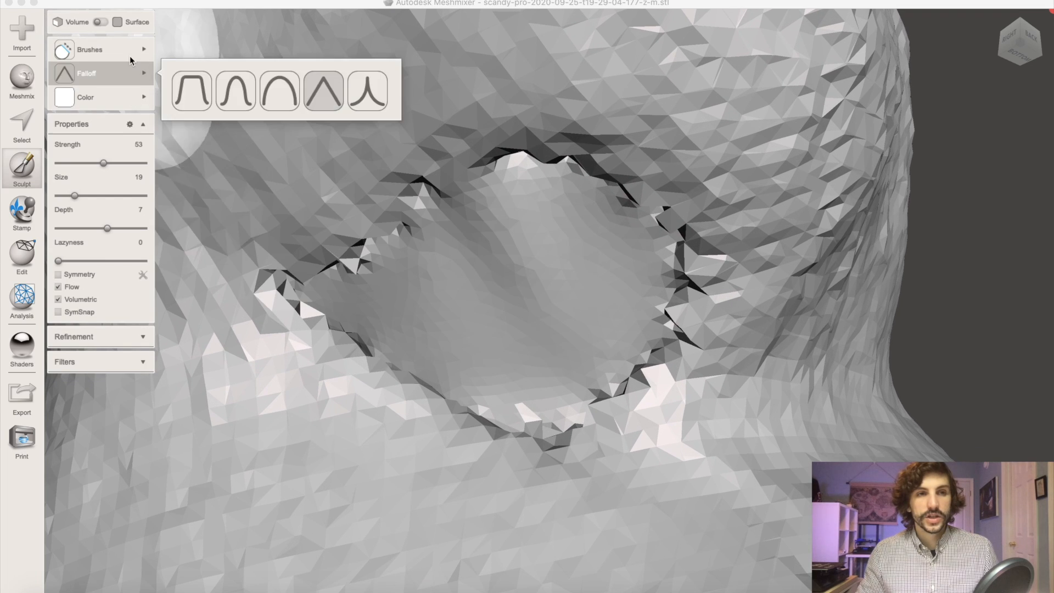
{"action": "left_click", "coordinate": [84, 96]}
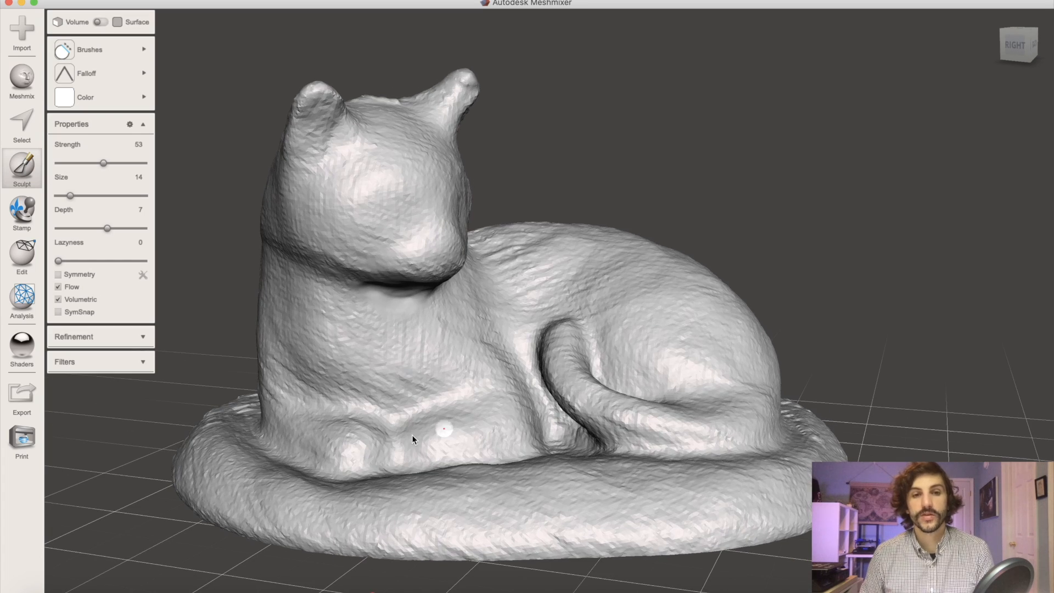
- Touch up the remaining blemishes and leave the Sculpt tool
{"action": "scroll", "scroll_direction": "up", "scroll_amount": 3}
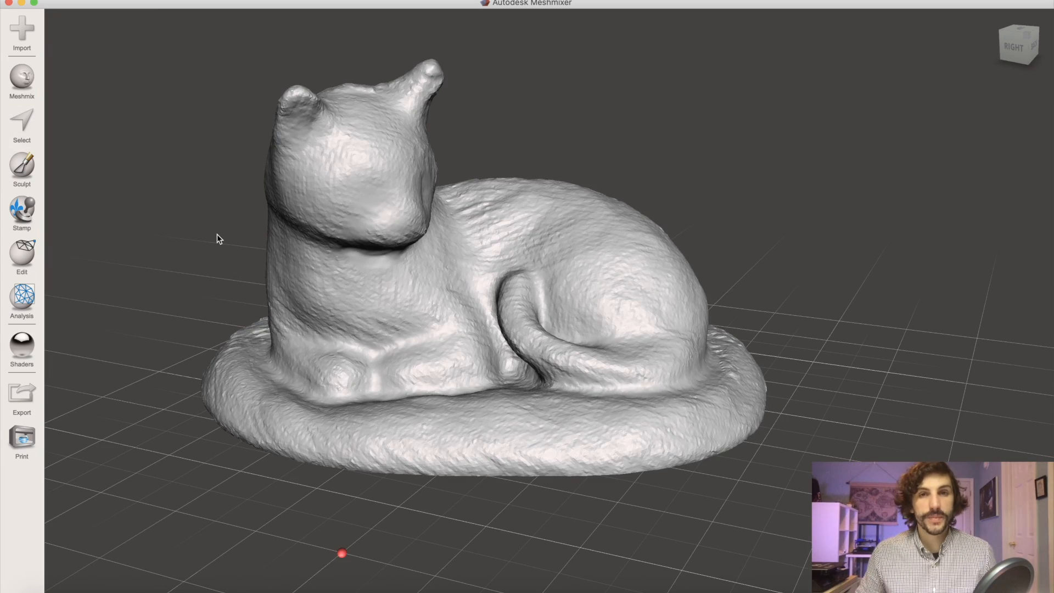
- Select the entire cat and apply Shape Preserving smoothing at strength 1
{"action": "left_click", "coordinate": [22, 124]}
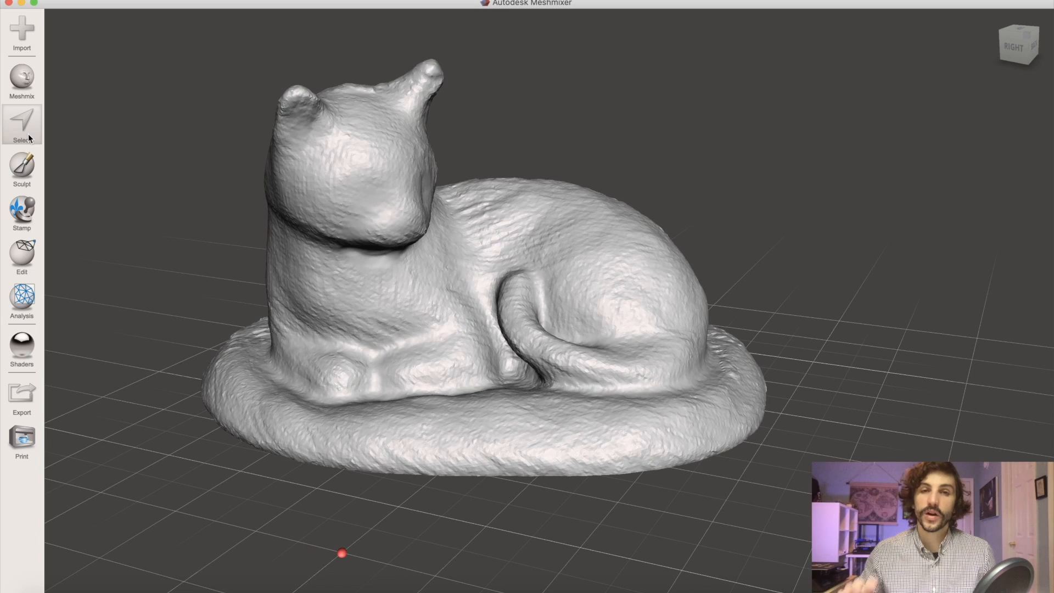
{"action": "left_click", "coordinate": [22, 124]}
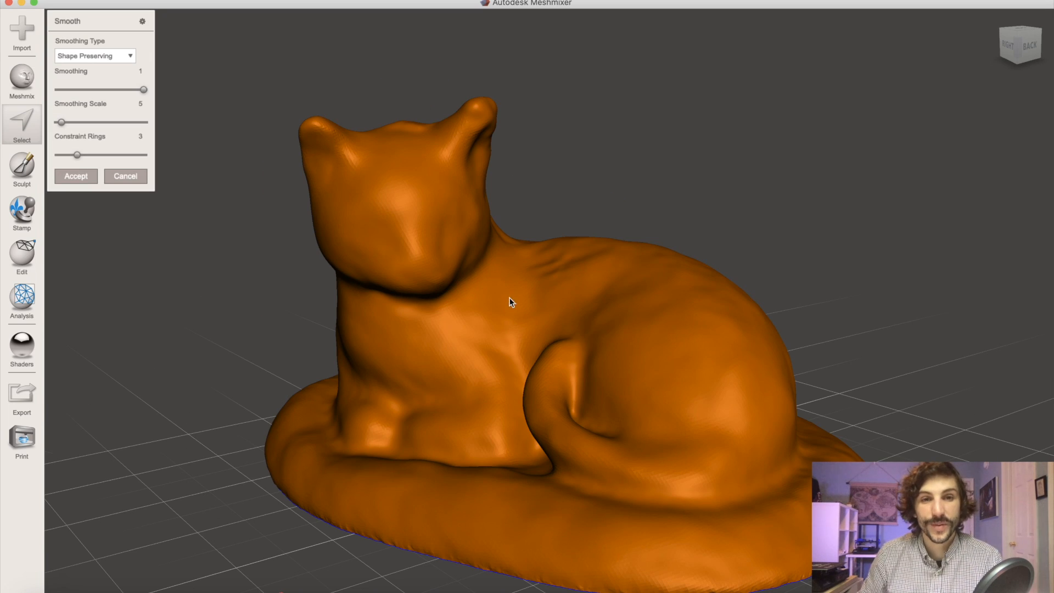
{"action": "mouse_move", "coordinate": [412, 271]}
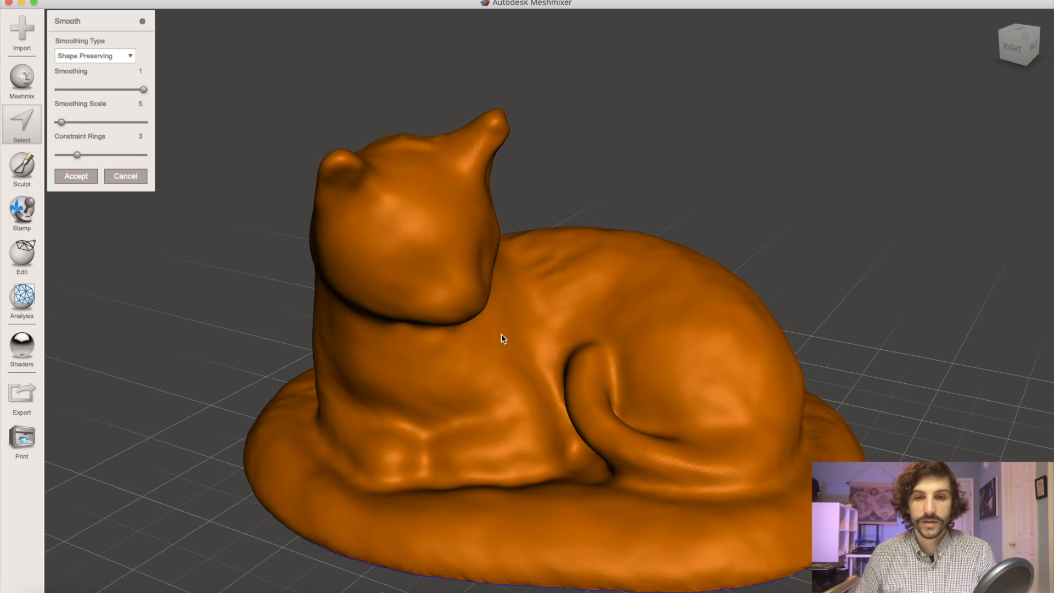
{"action": "left_click", "coordinate": [76, 176]}
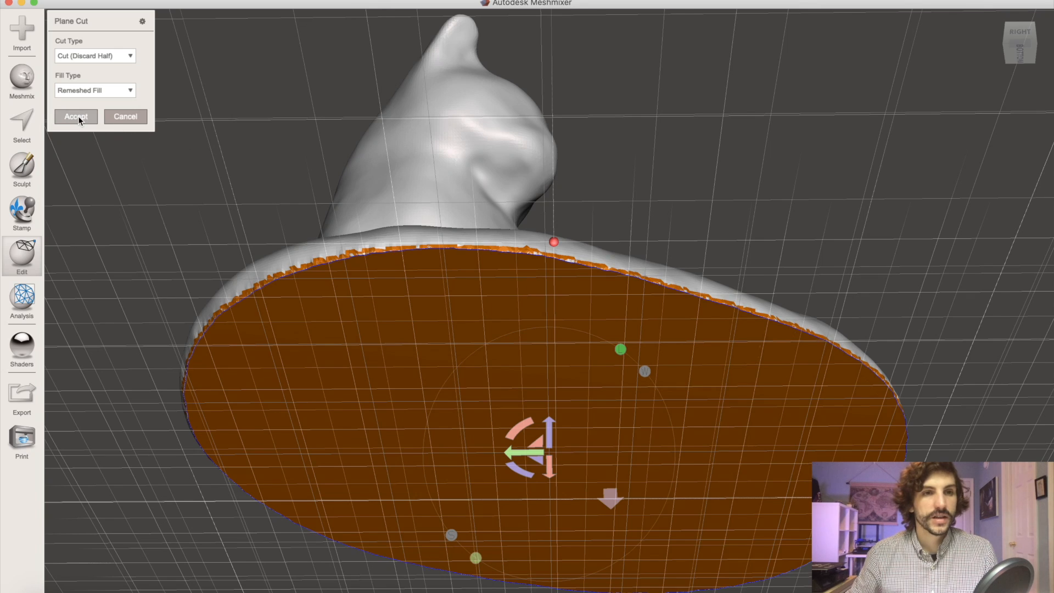
{"action": "mouse_move", "coordinate": [458, 281]}
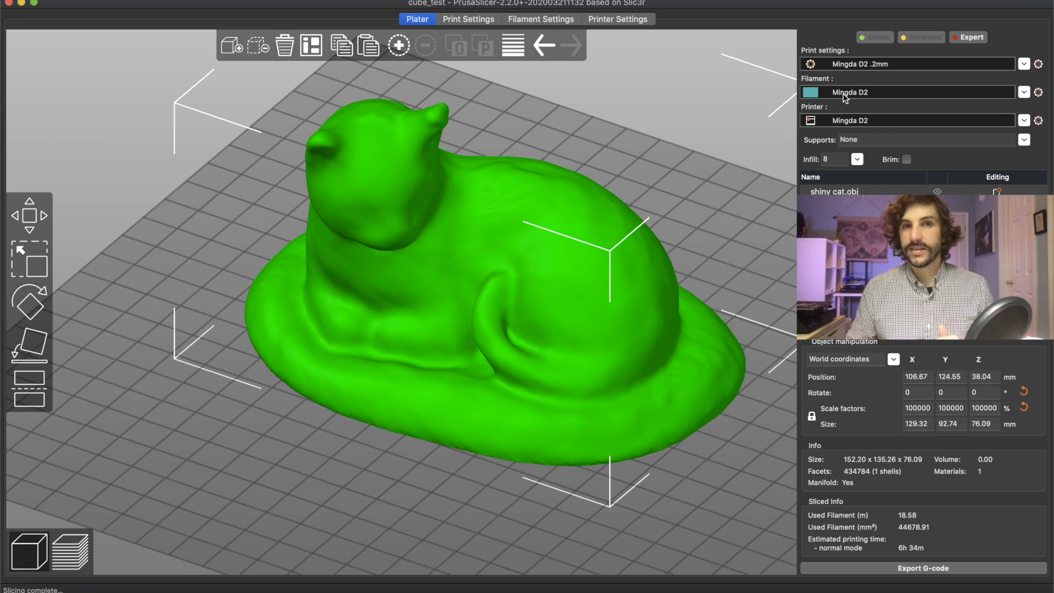
{"action": "mouse_move", "coordinate": [687, 169]}
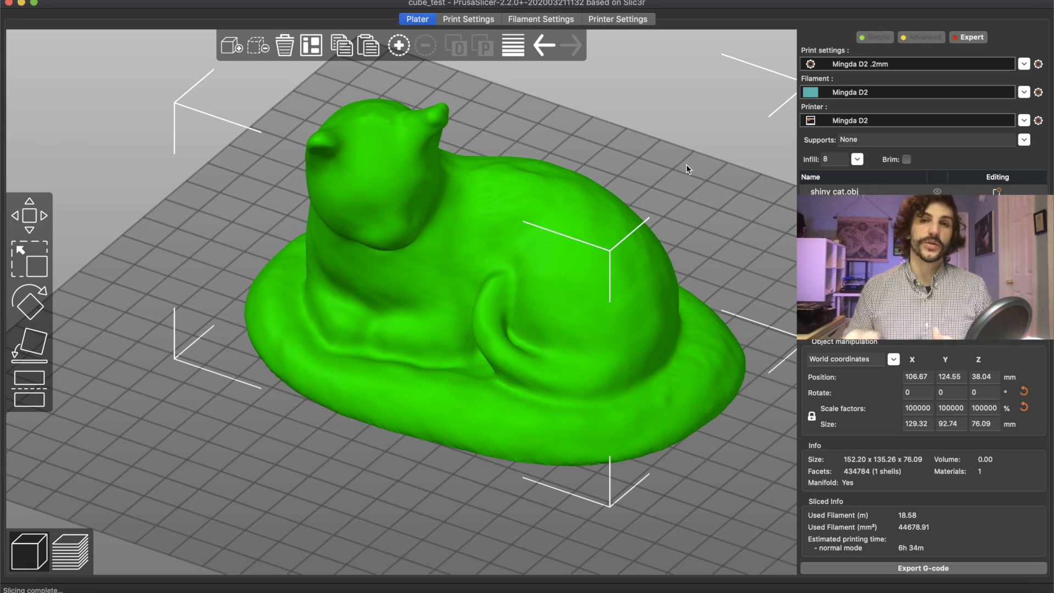
- Slice the cat with the Mingda D2 profiles, estimating a 6h 34m print
{"action": "left_click", "coordinate": [68, 526]}
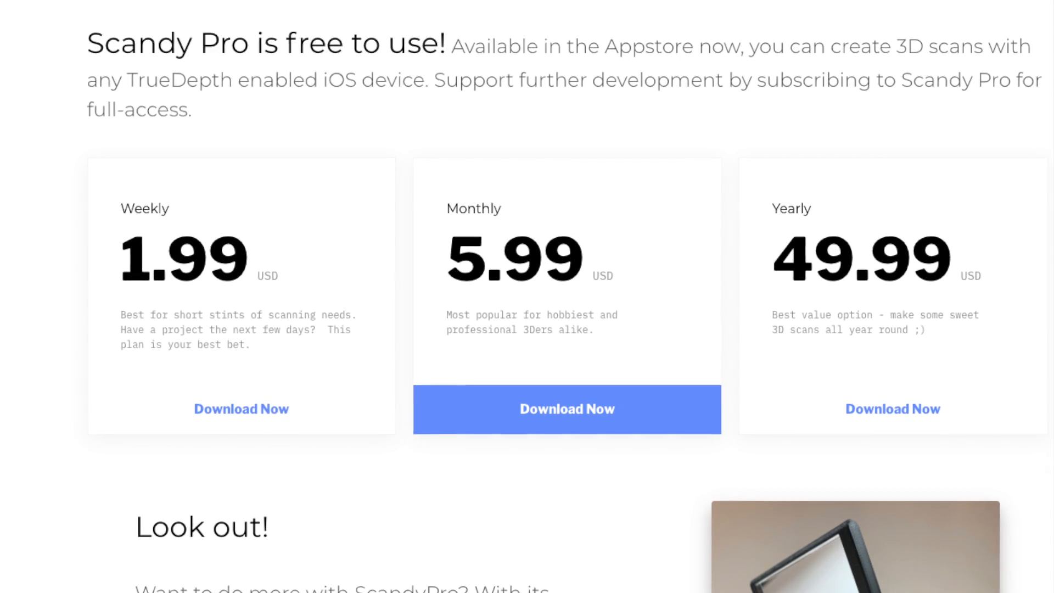
- Scroll down to Scandy Pro's weekly, monthly and yearly pricing plans
{"action": "scroll", "scroll_direction": "down", "scroll_amount": 3}
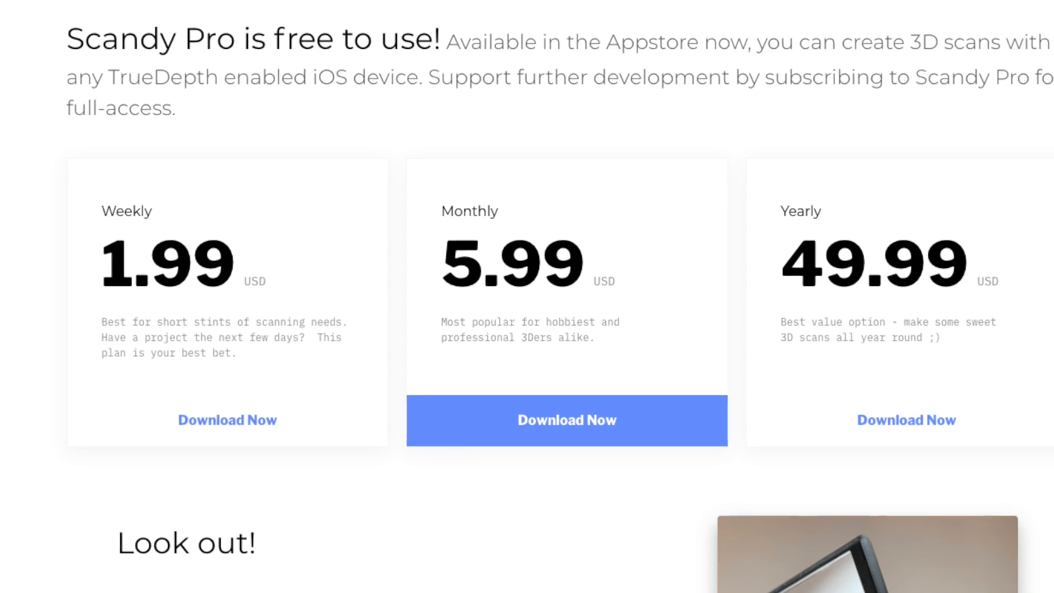
{"action": "scroll", "scroll_direction": "down", "scroll_amount": 3}
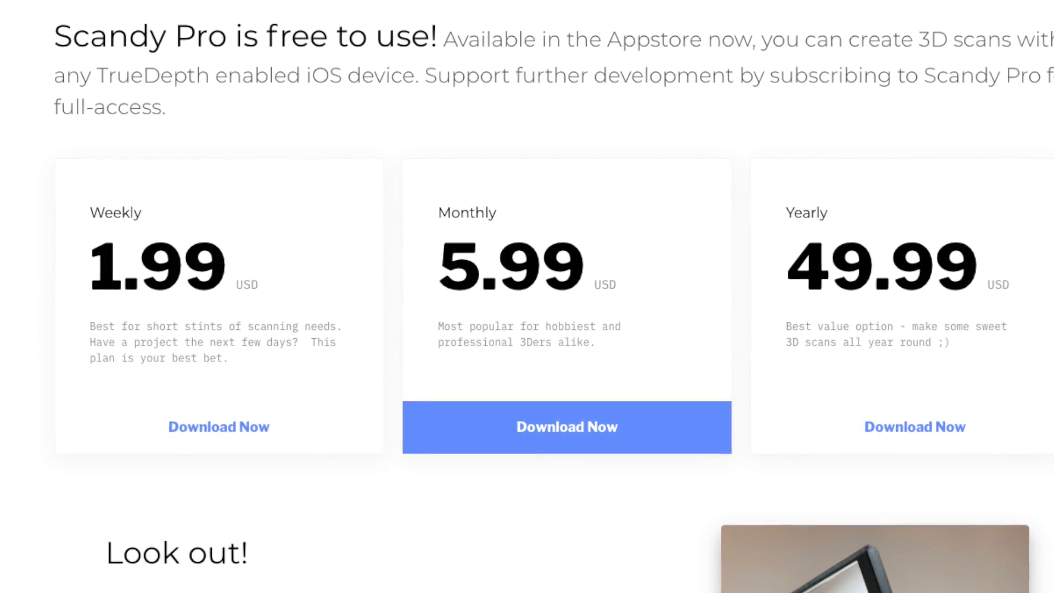